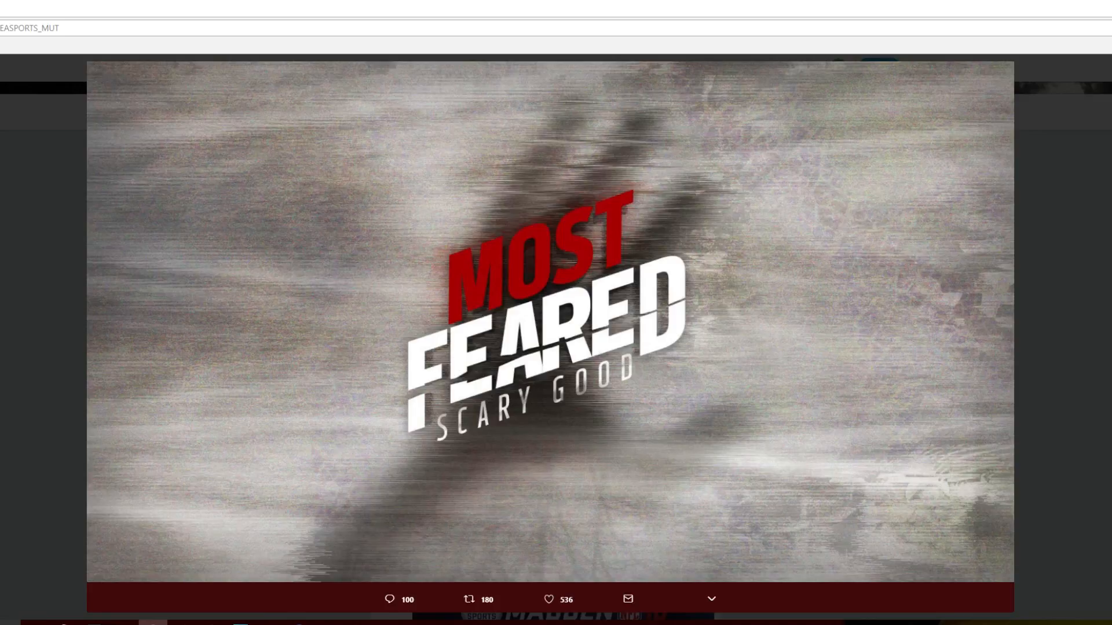
{"action": "mouse_move", "coordinate": [1060, 331]}
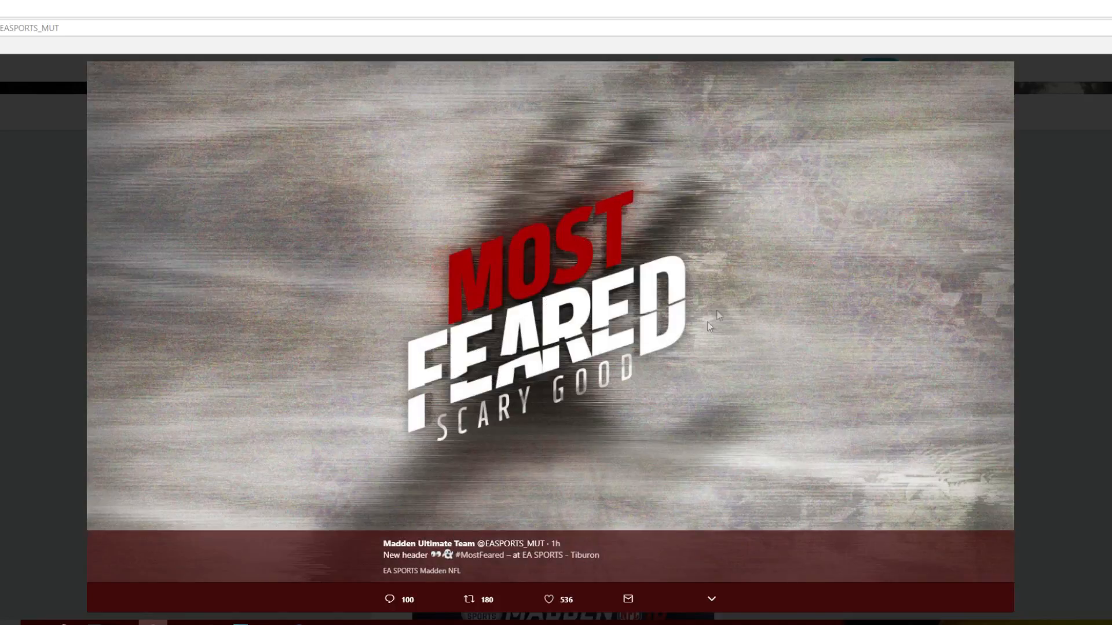
{"action": "mouse_move", "coordinate": [952, 329]}
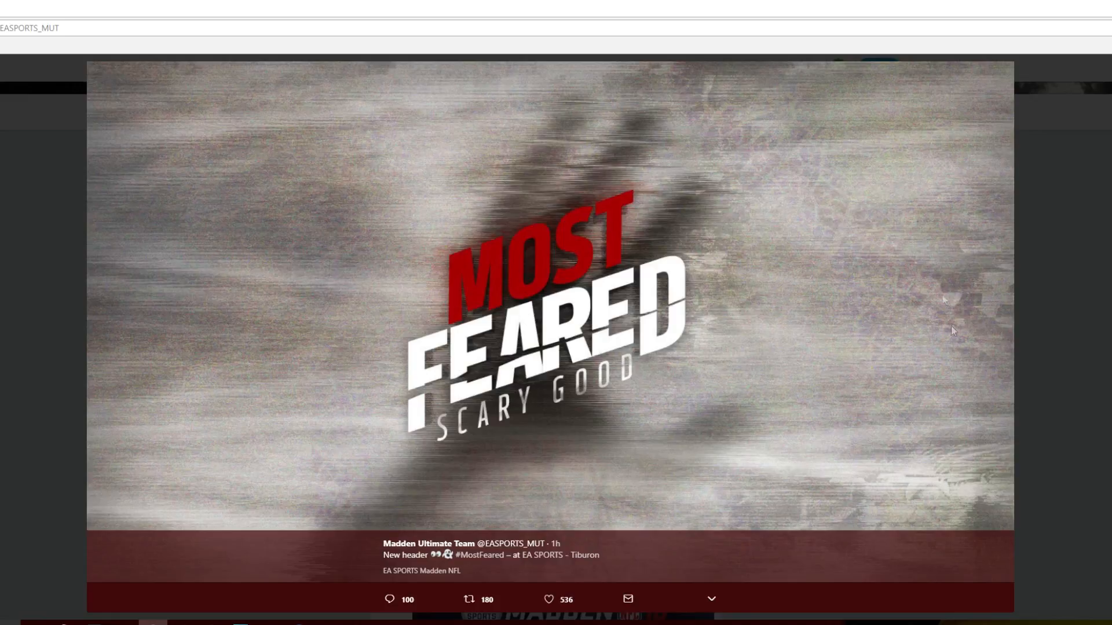
{"action": "mouse_move", "coordinate": [204, 304]}
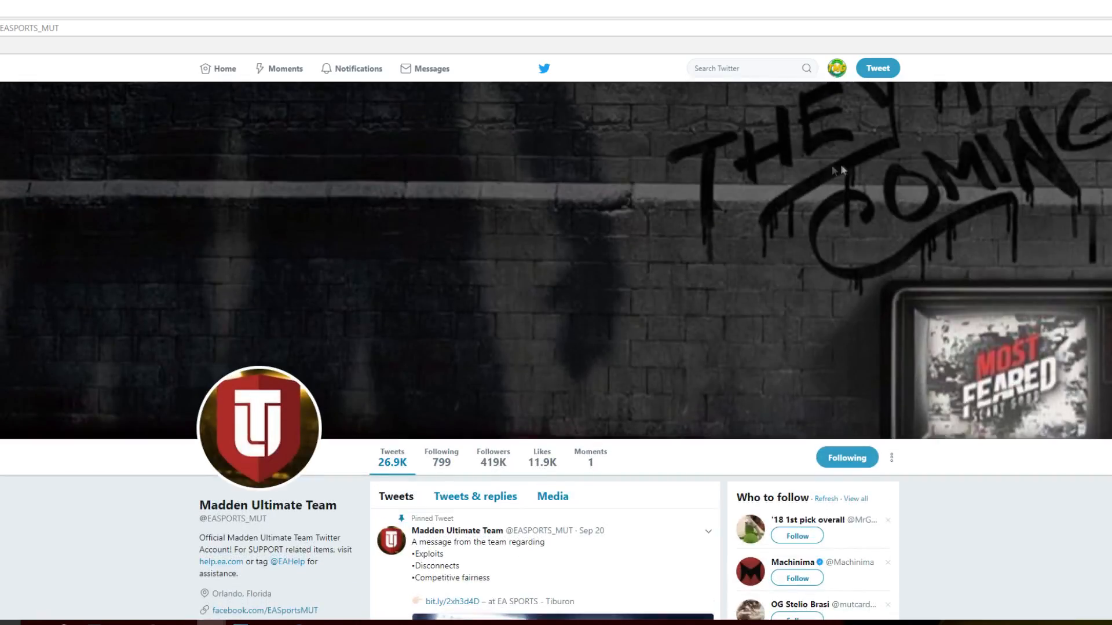
- Inspect the page code behind the profile header banner from its context menu
{"action": "right_click", "coordinate": [836, 171]}
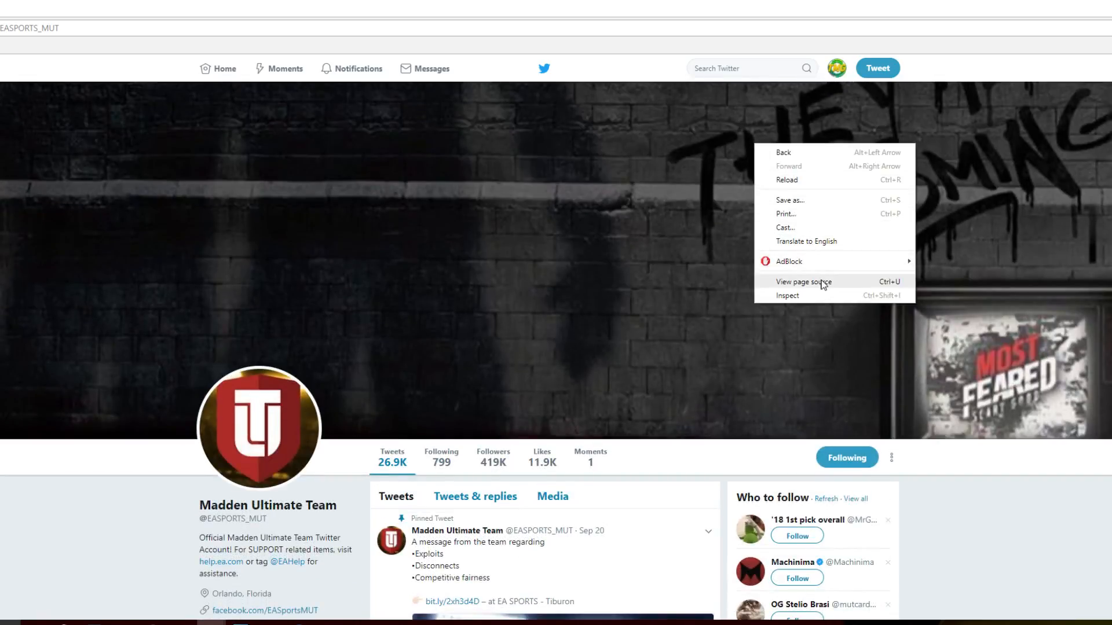
{"action": "mouse_move", "coordinate": [806, 296]}
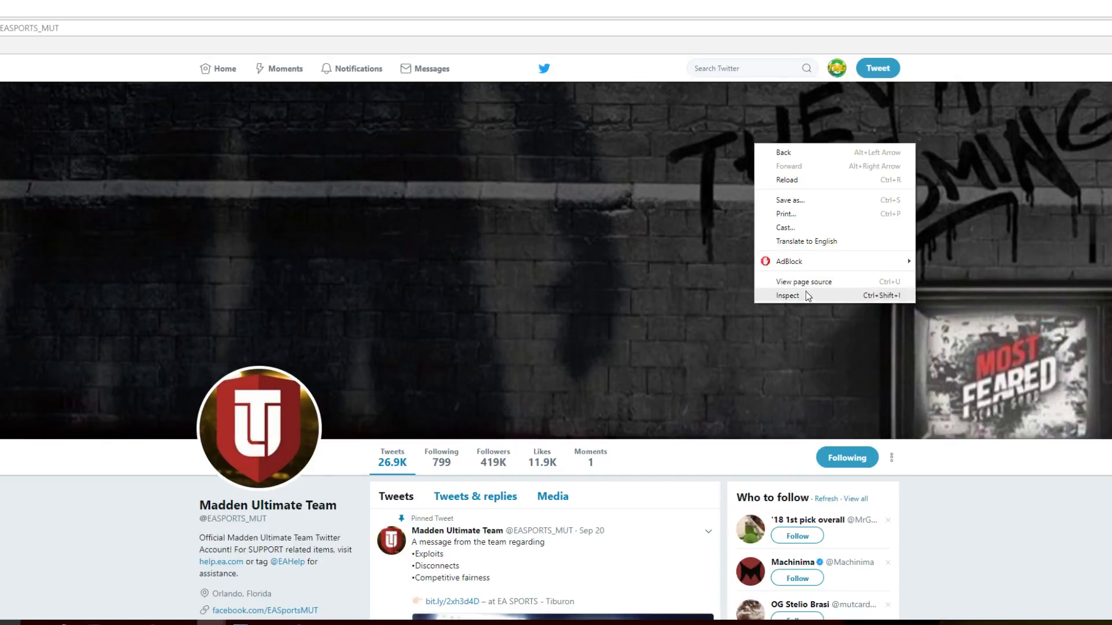
{"action": "left_click", "coordinate": [787, 296]}
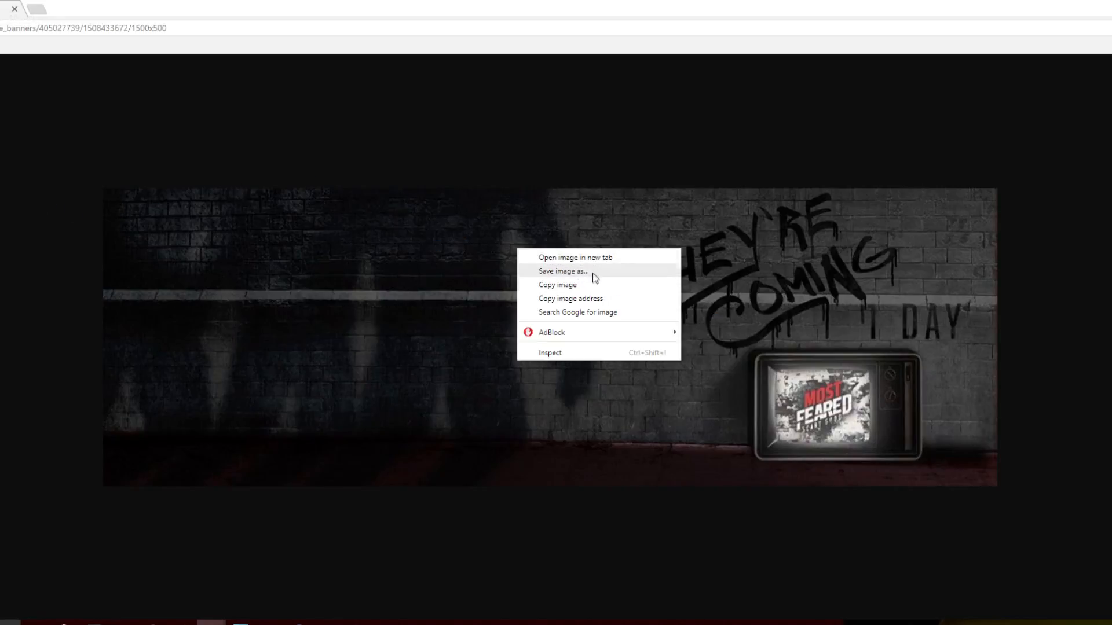
- Save the 1500x500 banner image from its Chrome tab to the computer
{"action": "left_click", "coordinate": [562, 271]}
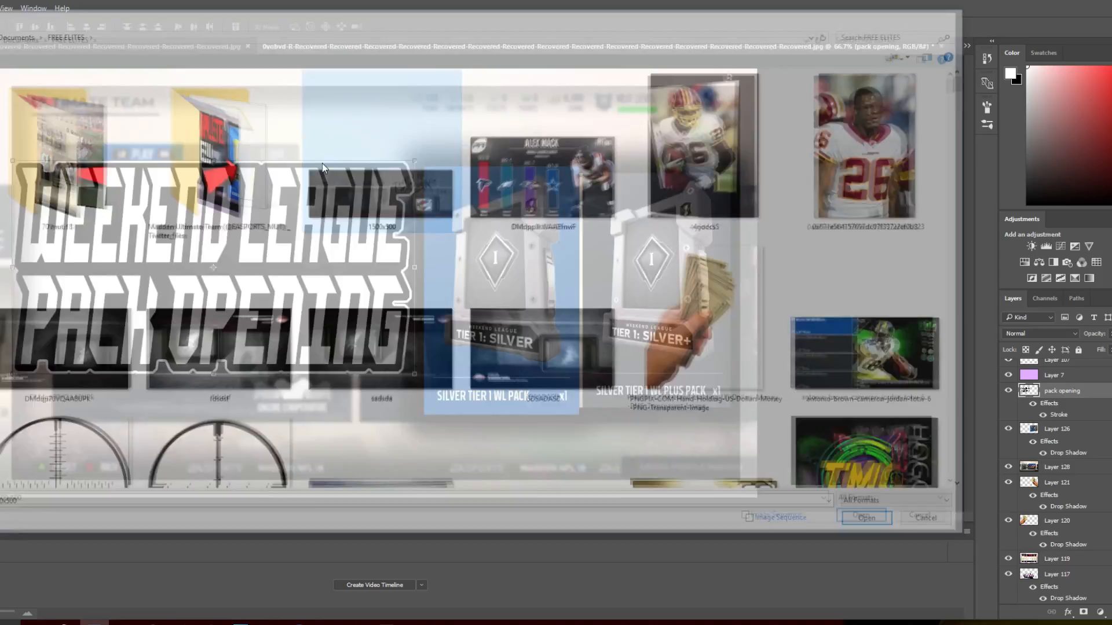
- Open the saved 1500x500.jpg banner as a new Photoshop document
{"action": "left_click", "coordinate": [864, 518]}
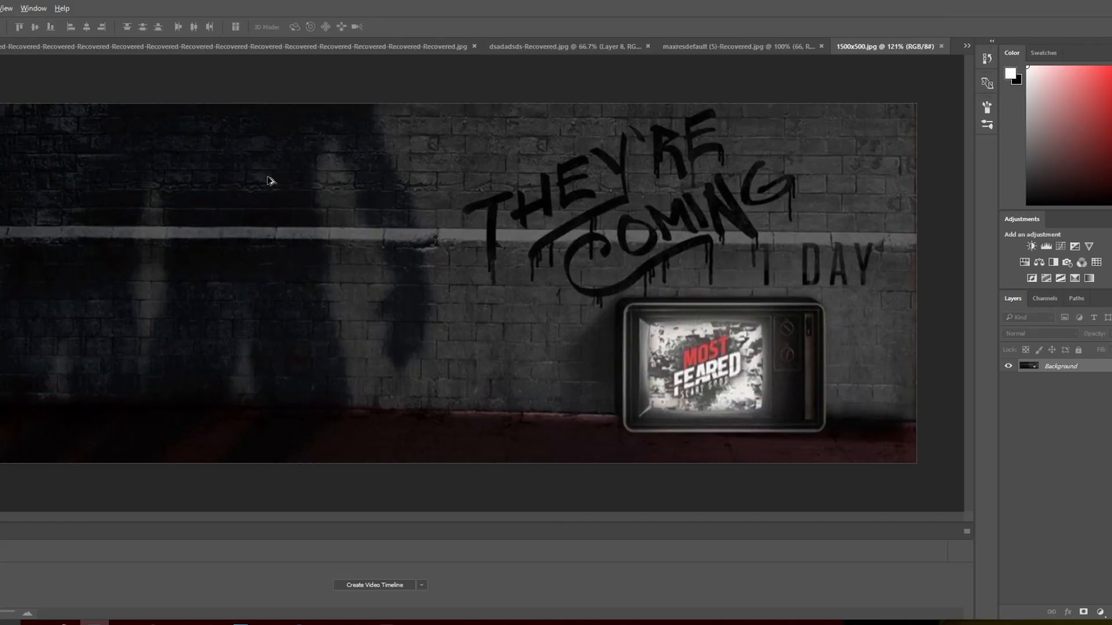
{"action": "mouse_move", "coordinate": [853, 186]}
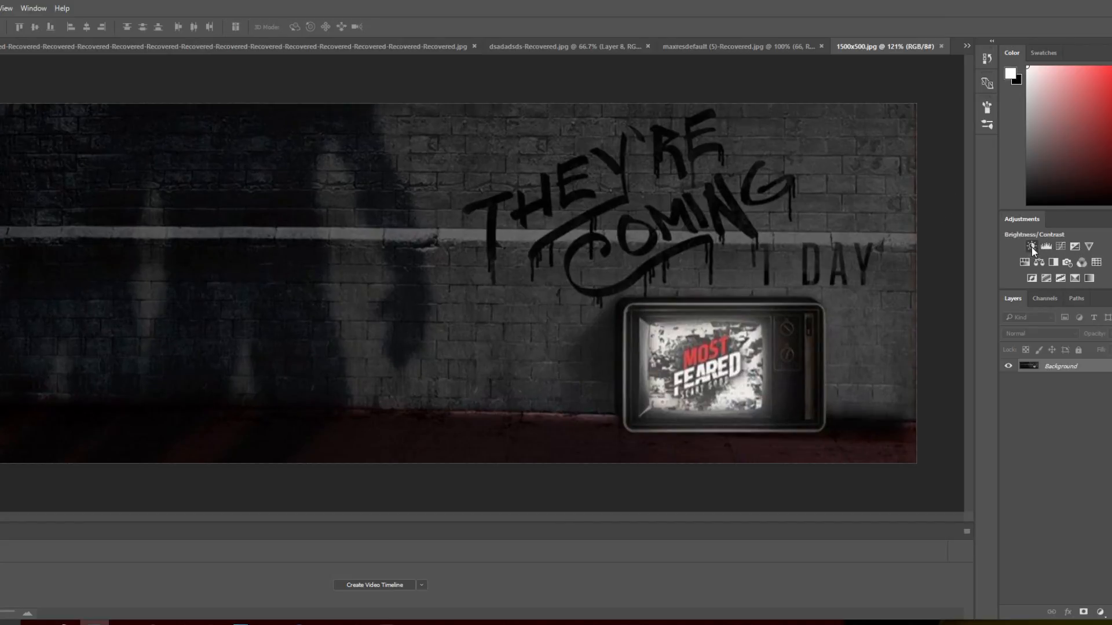
- Add a Brightness/Contrast layer with brightness 150 and contrast nudged to about 5
{"action": "left_click", "coordinate": [1031, 246]}
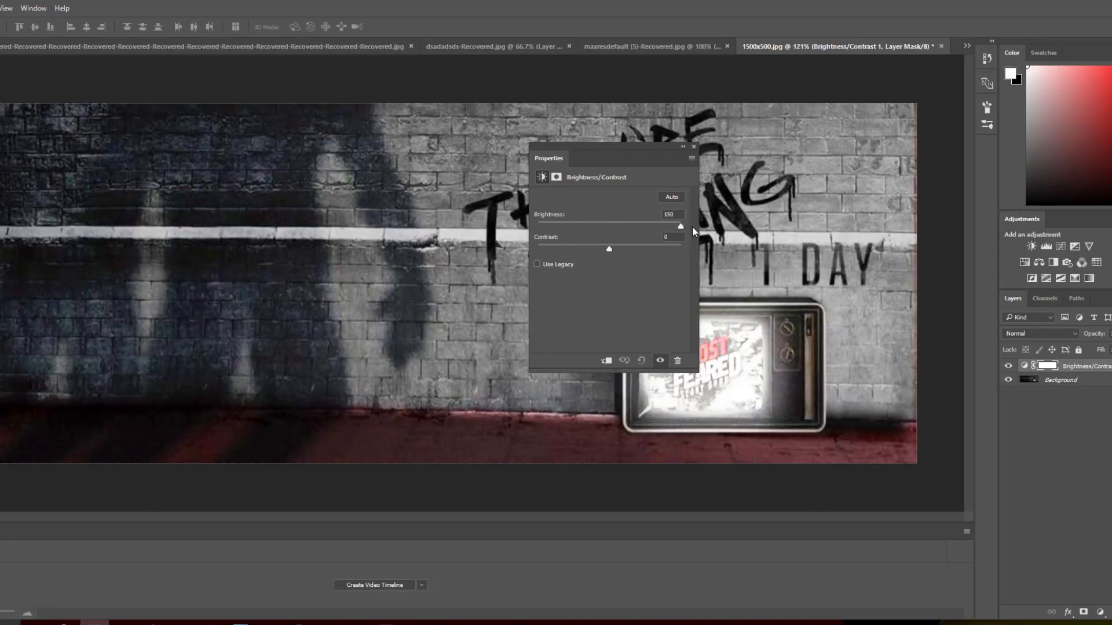
{"action": "left_click_drag", "start_coordinate": [608, 248], "coordinate": [595, 249]}
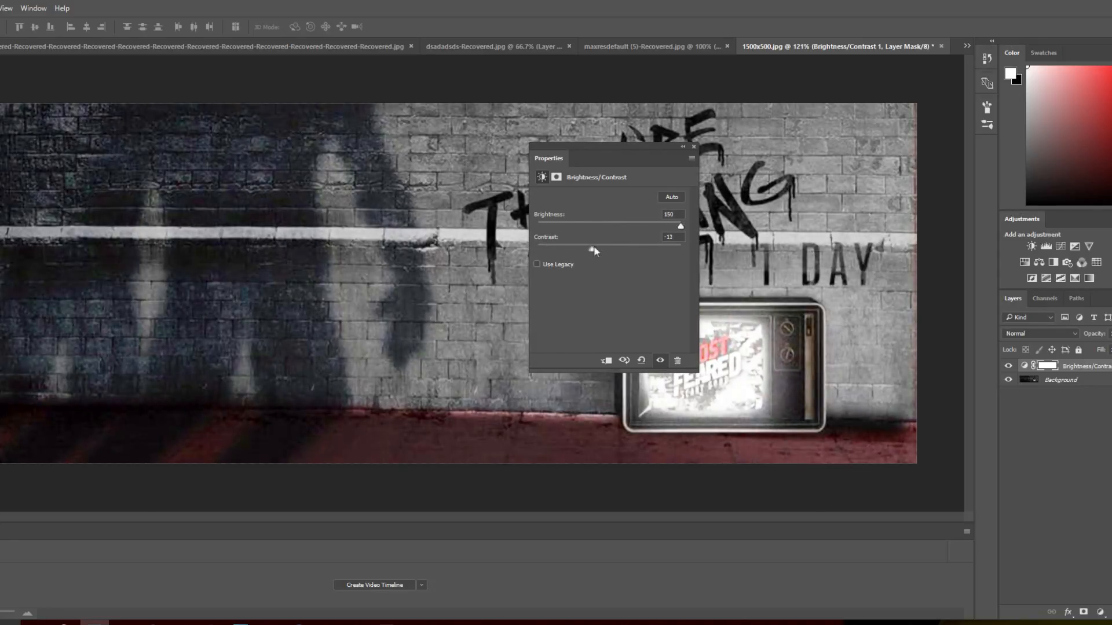
{"action": "left_click_drag", "start_coordinate": [594, 247], "coordinate": [612, 247]}
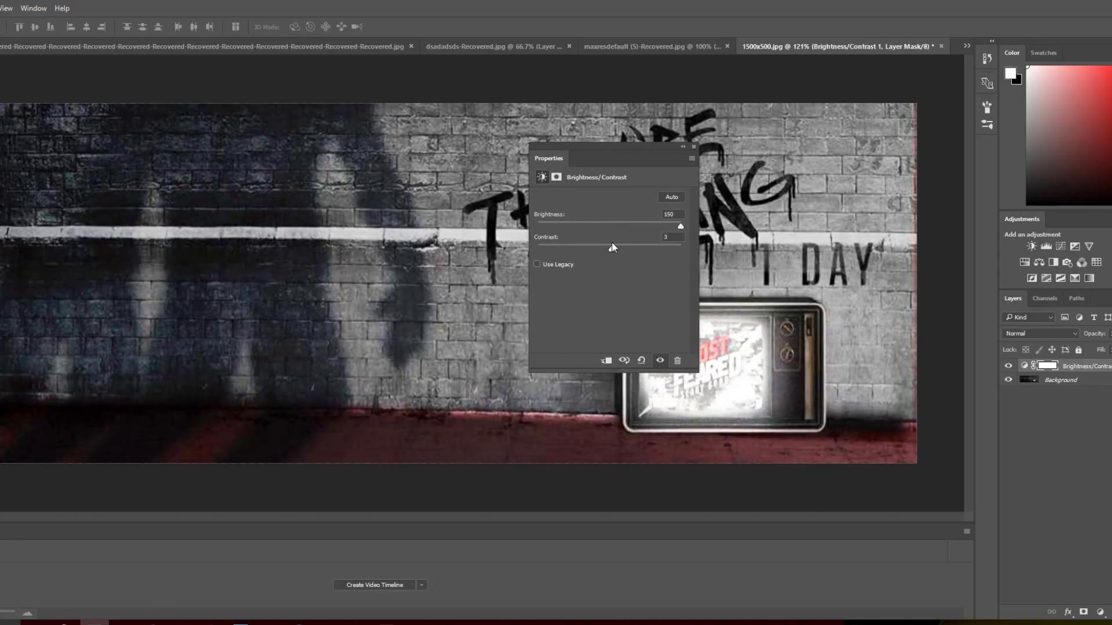
{"action": "left_click_drag", "start_coordinate": [612, 249], "coordinate": [631, 249]}
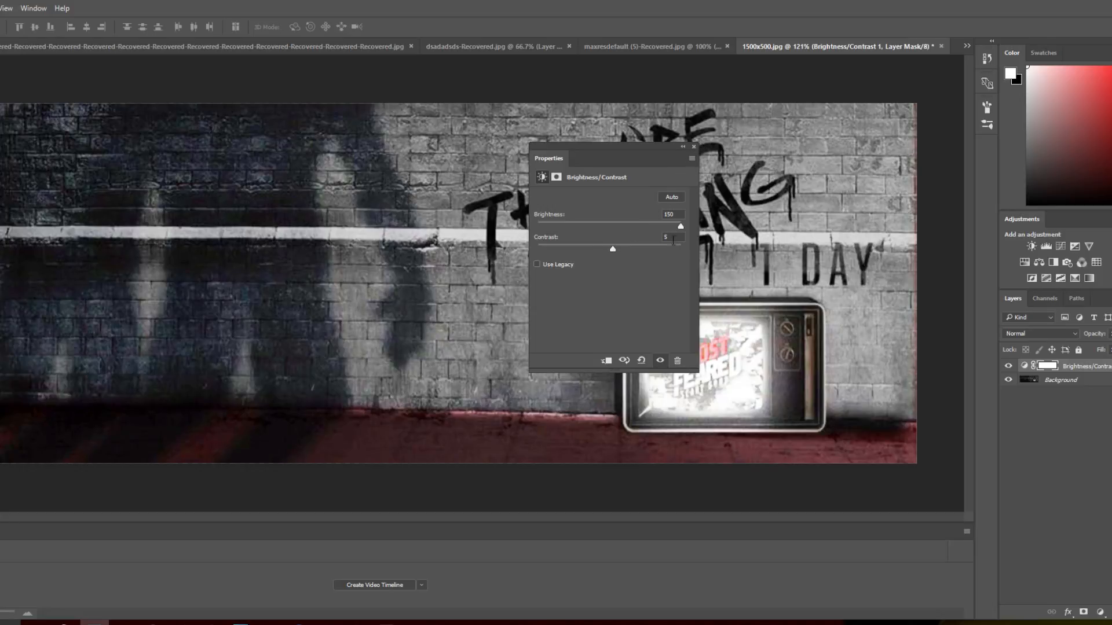
{"action": "left_click_drag", "start_coordinate": [612, 249], "coordinate": [608, 249]}
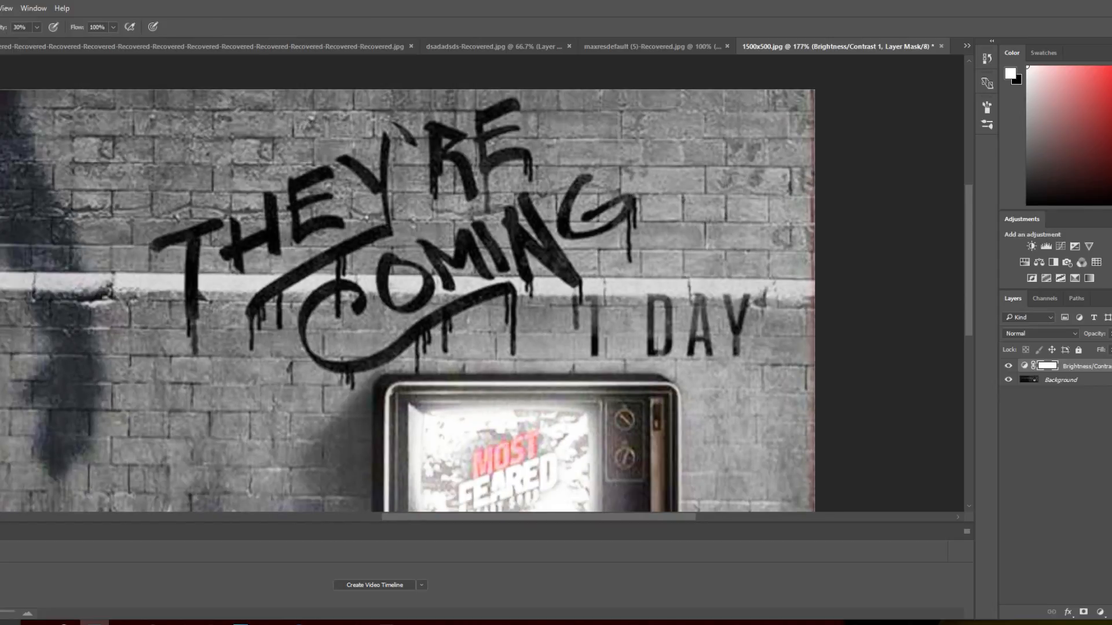
- Set the foreground painting colour to pure red (#ff0000) in the Color Picker
{"action": "left_click", "coordinate": [1012, 60]}
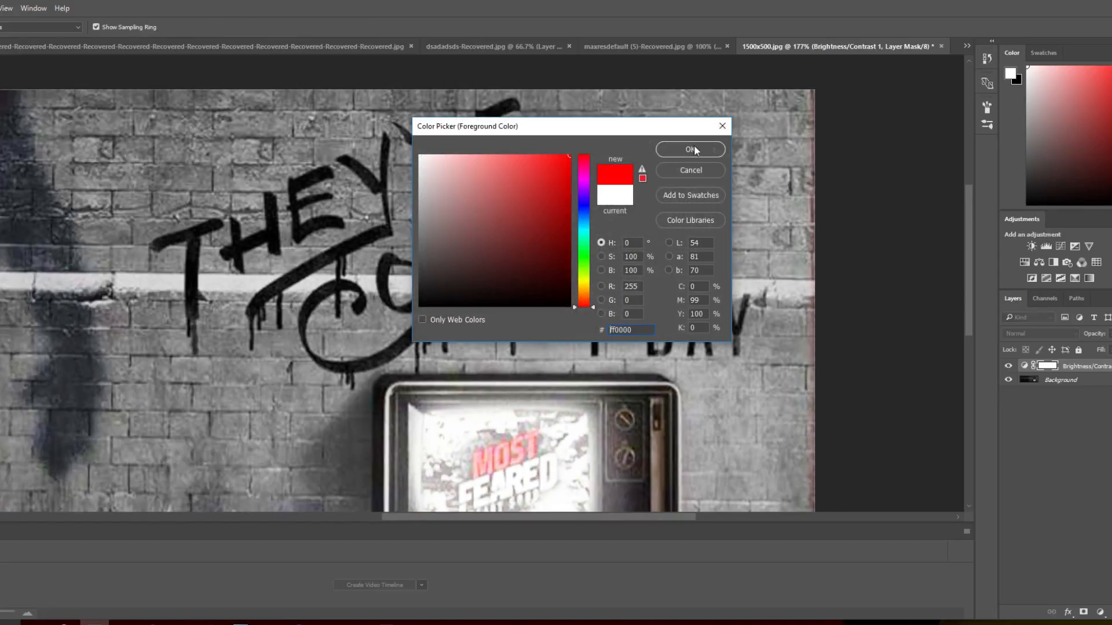
{"action": "left_click", "coordinate": [688, 149]}
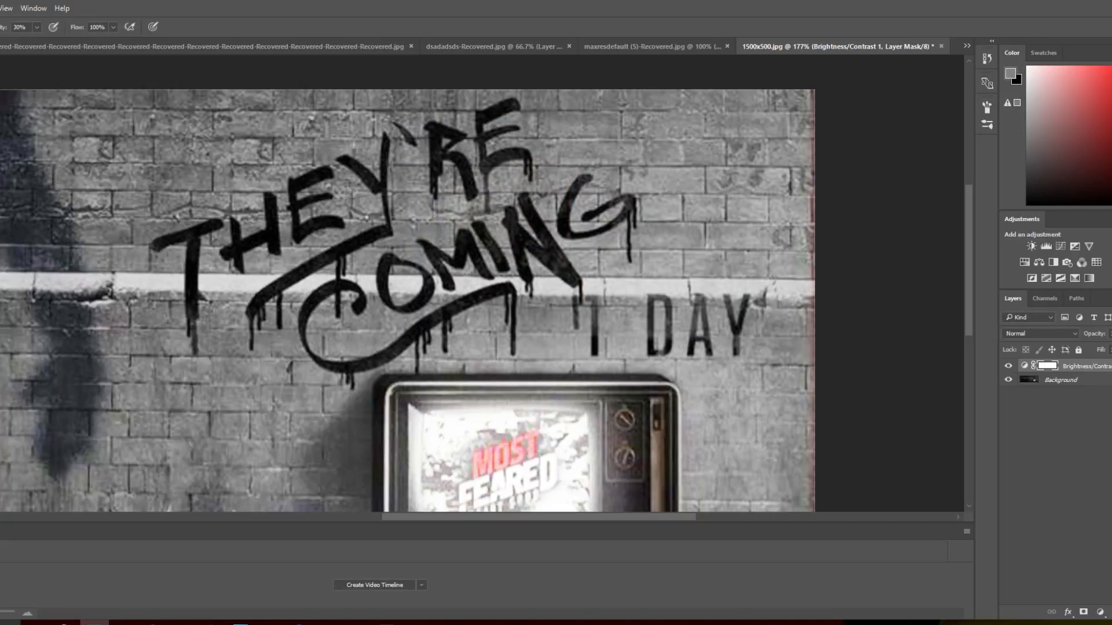
{"action": "left_click", "coordinate": [1061, 379]}
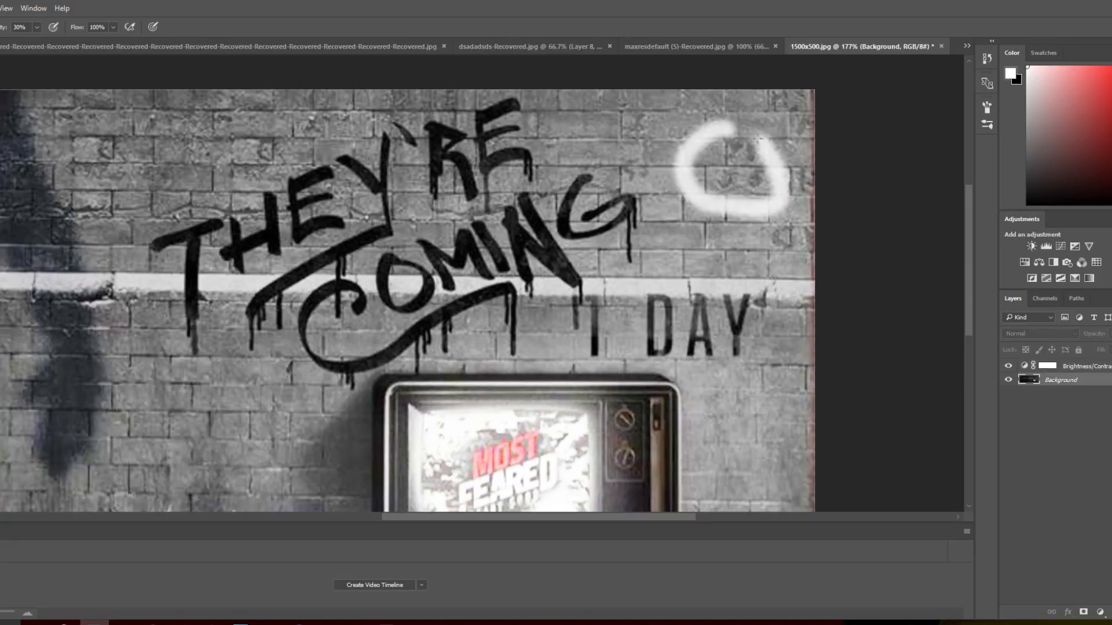
{"action": "left_click", "coordinate": [1013, 74]}
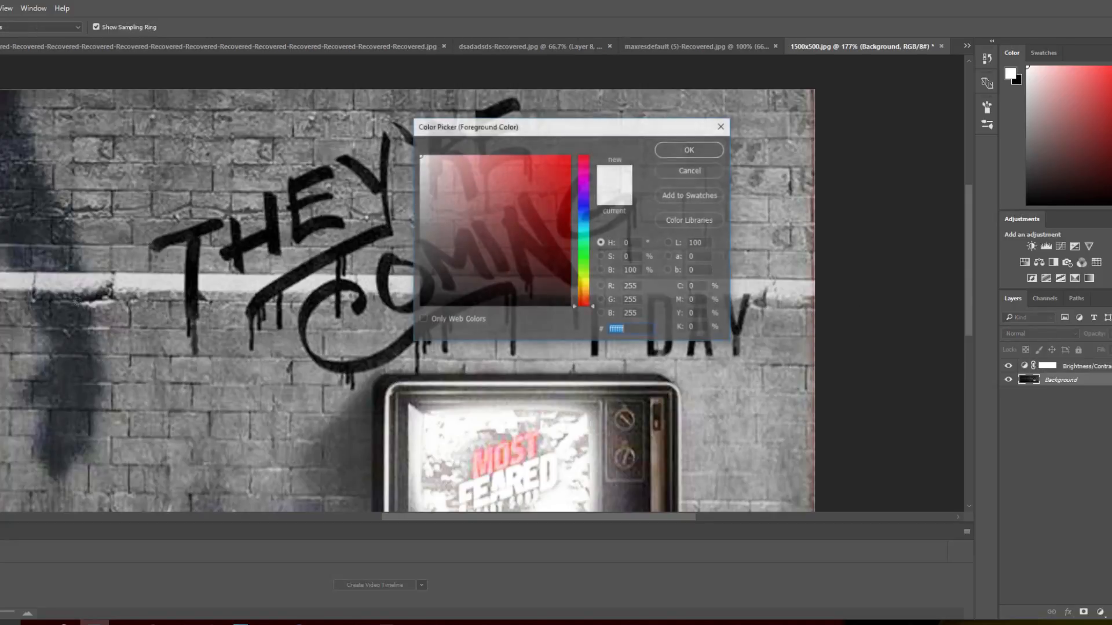
{"action": "left_click", "coordinate": [688, 149]}
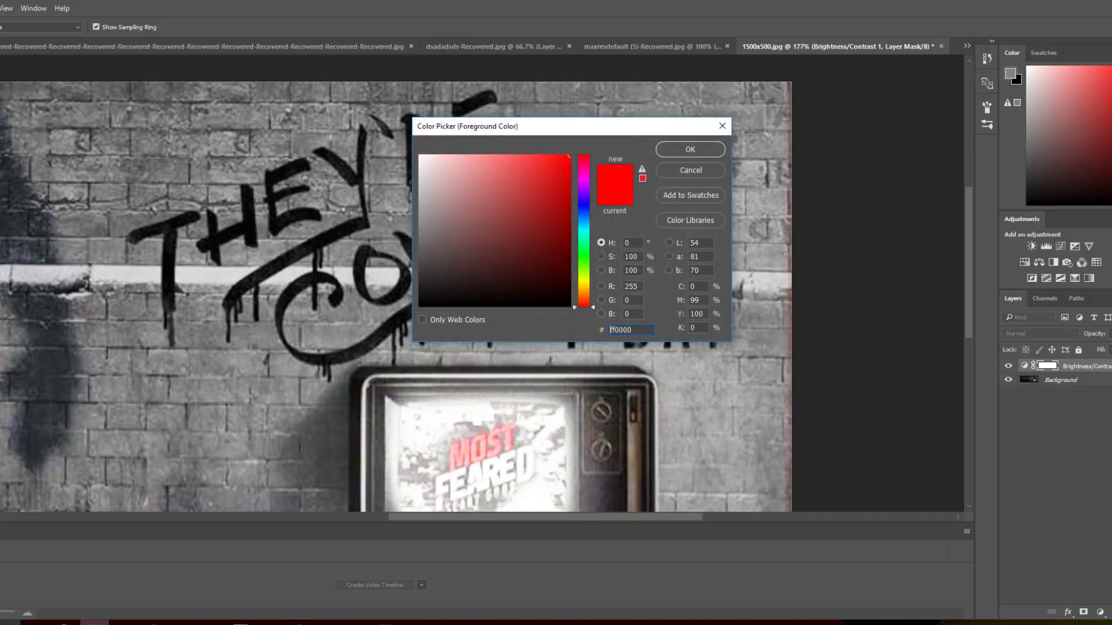
- Circle two faint details on the bricks beside the end of COMING in red
{"action": "left_click", "coordinate": [687, 149]}
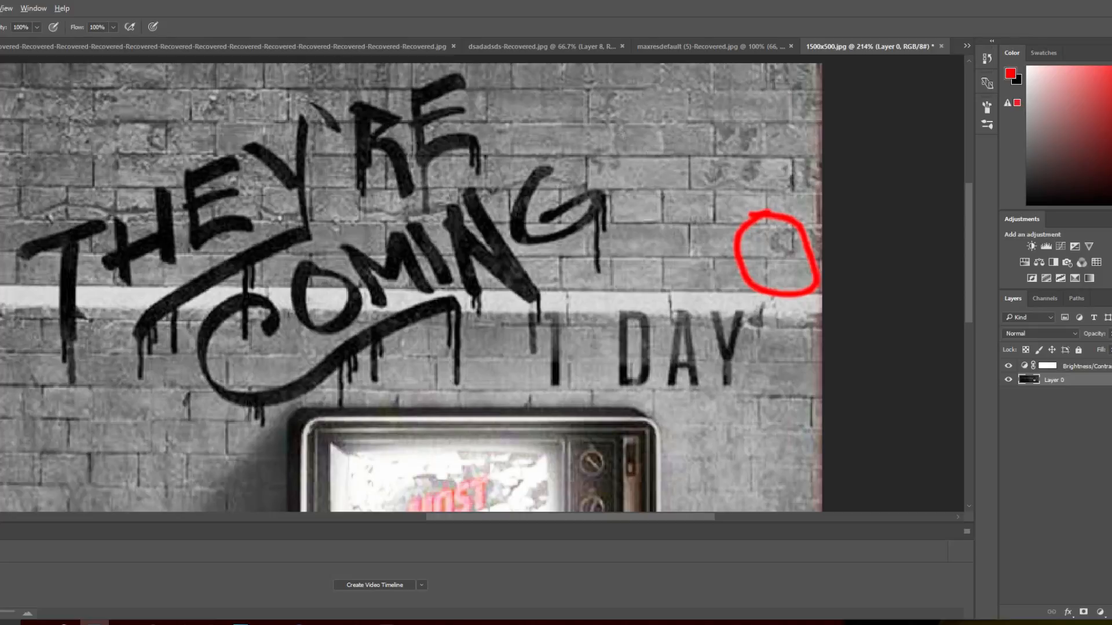
{"action": "left_click_drag", "start_coordinate": [574, 174], "coordinate": [631, 153]}
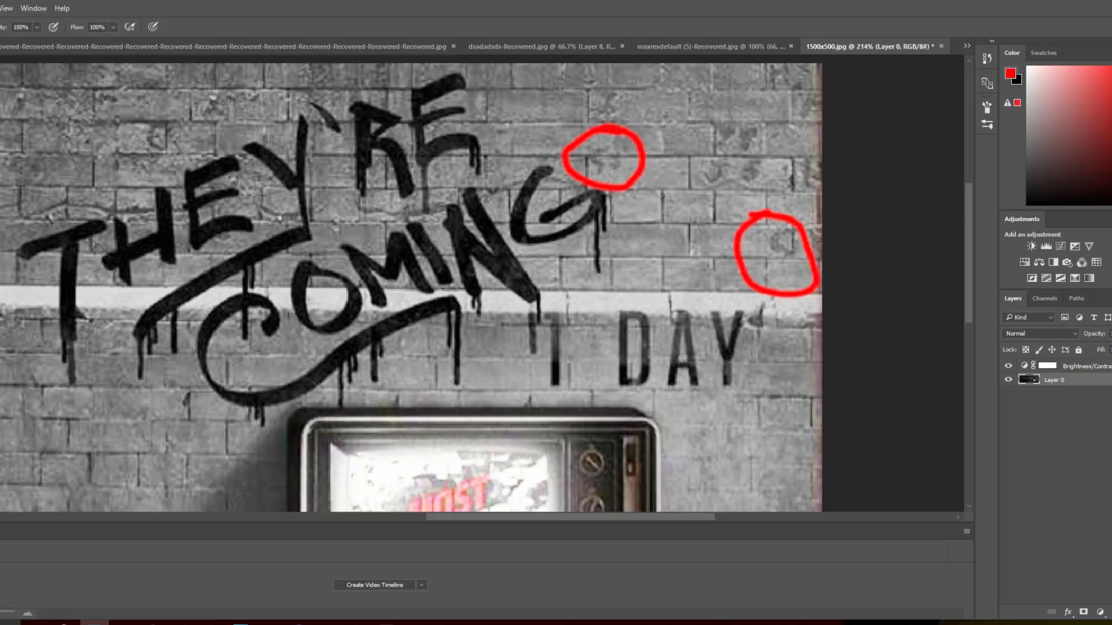
{"action": "left_click_drag", "start_coordinate": [730, 149], "coordinate": [695, 206]}
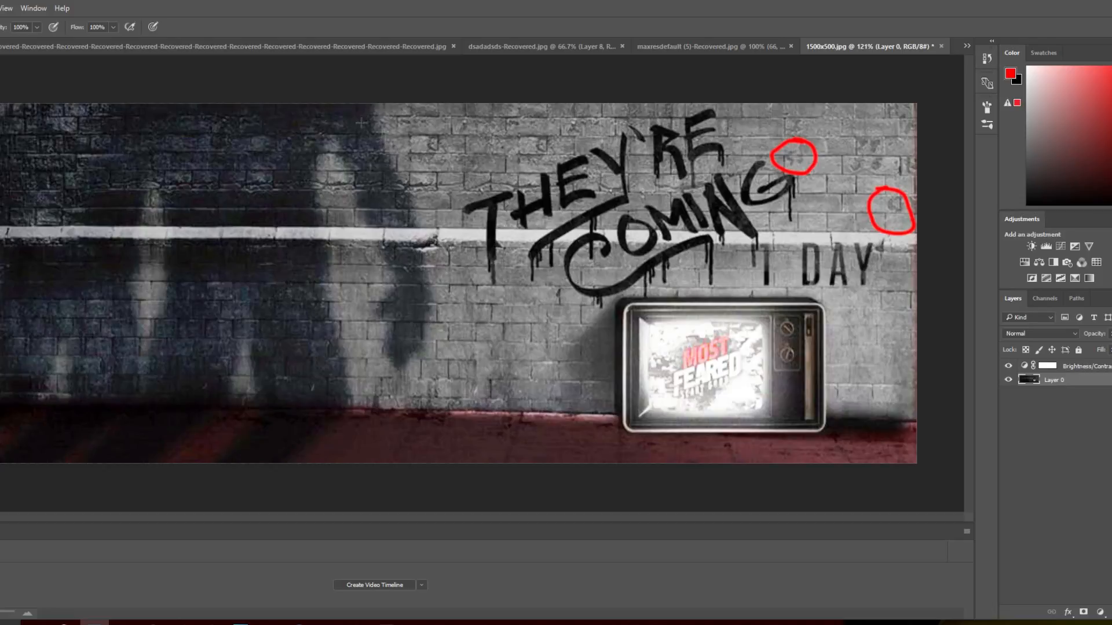
{"action": "mouse_move", "coordinate": [281, 318]}
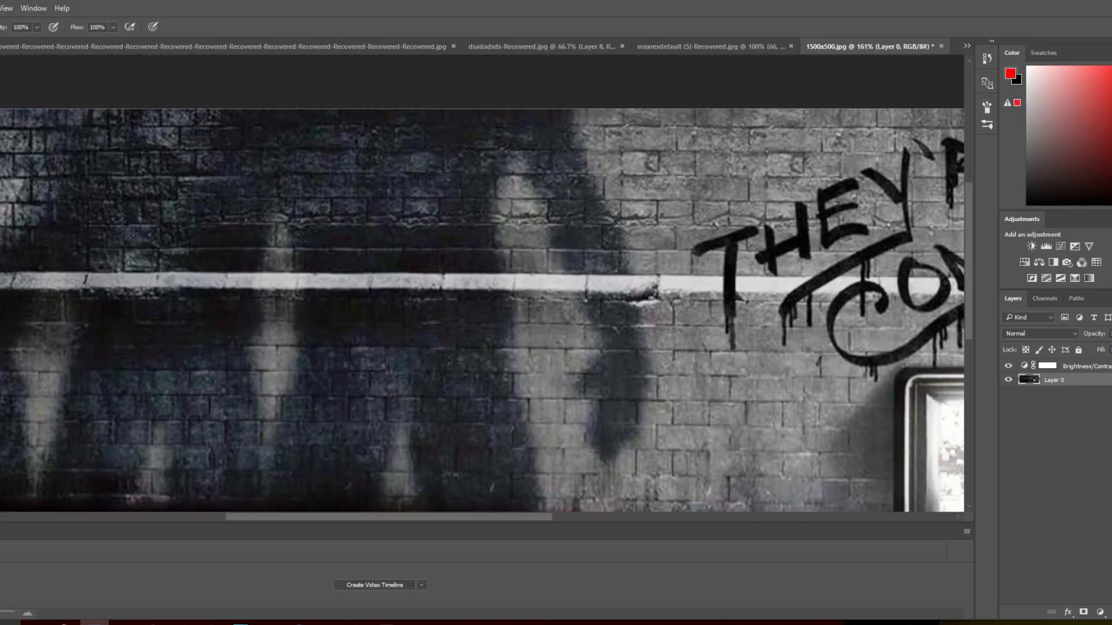
{"action": "mouse_move", "coordinate": [890, 201]}
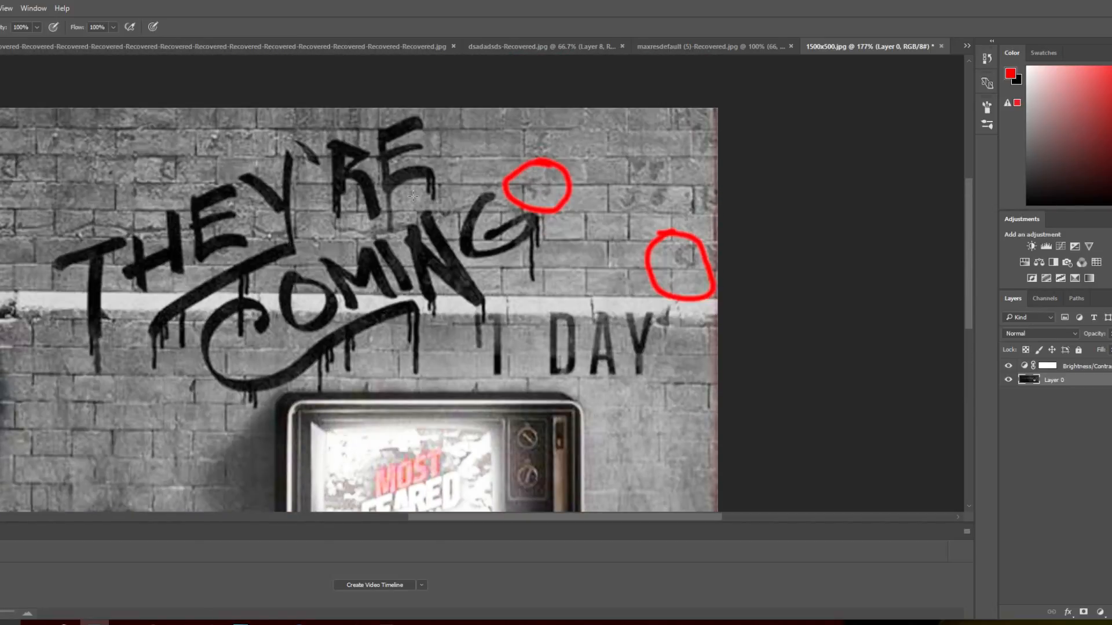
{"action": "mouse_move", "coordinate": [465, 207]}
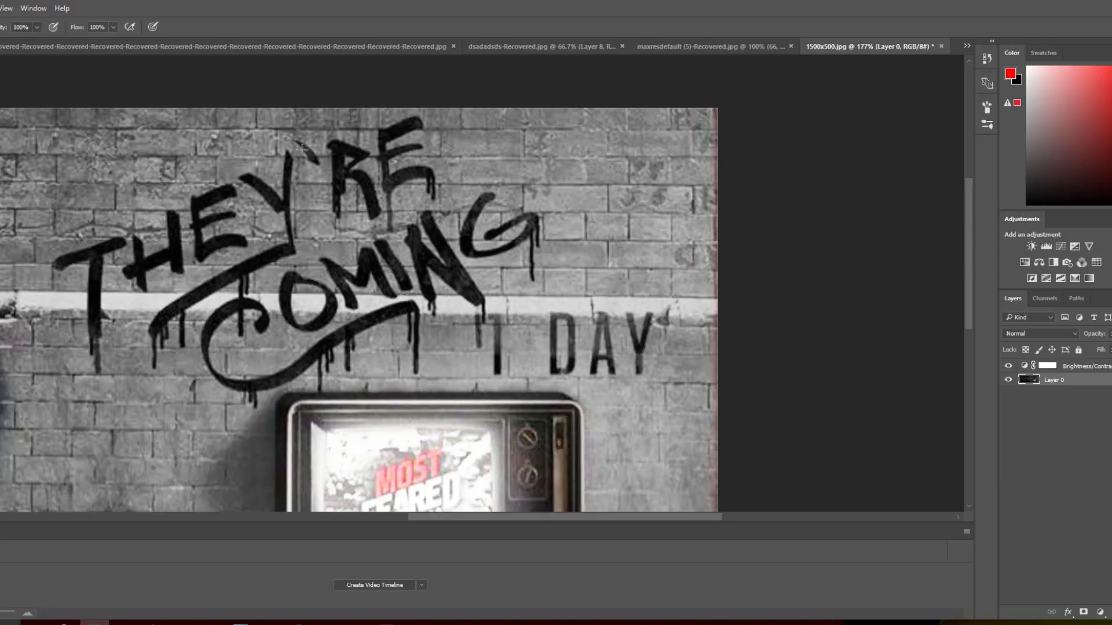
- Paint a freehand red line from the top edge past COMING's end to the right edge
{"action": "scroll", "scroll_direction": "down", "scroll_amount": 3}
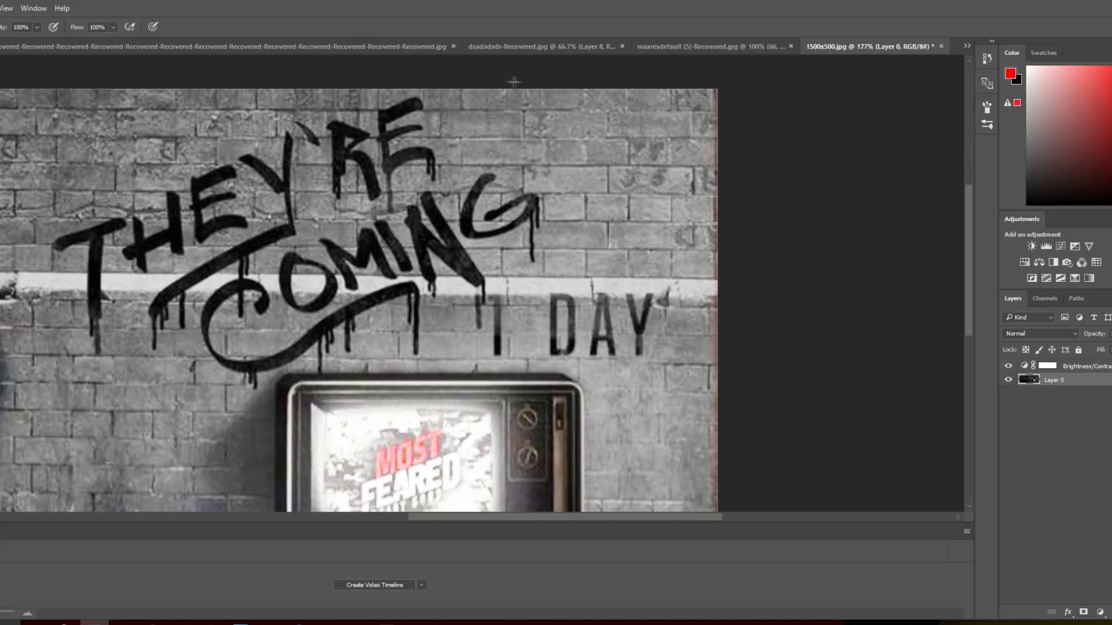
{"action": "left_click_drag", "start_coordinate": [505, 91], "coordinate": [702, 306]}
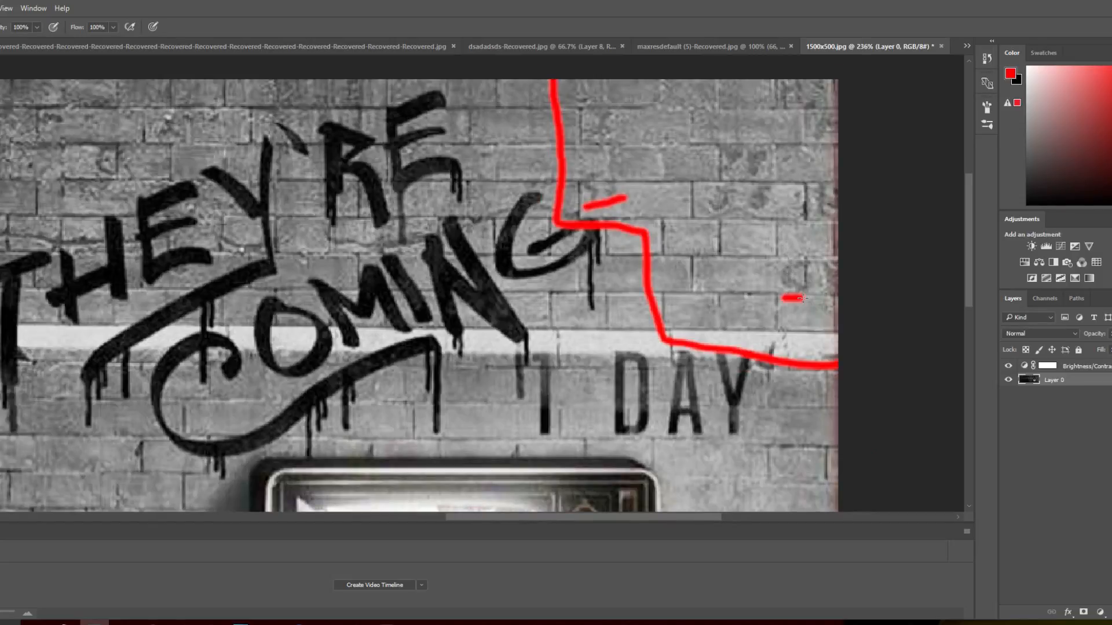
{"action": "mouse_move", "coordinate": [794, 276]}
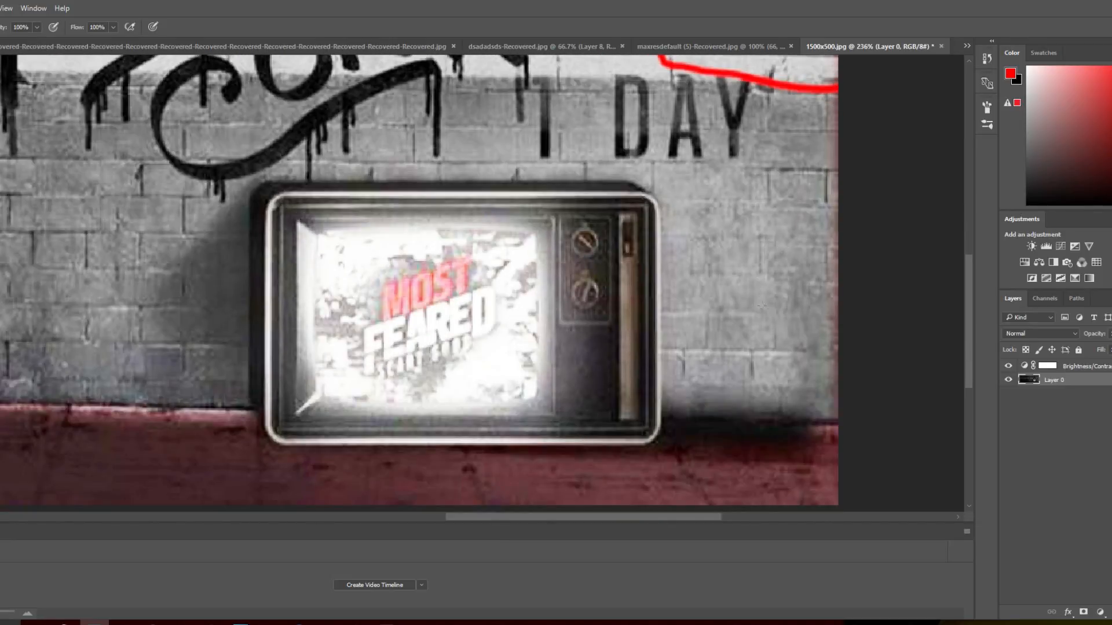
{"action": "scroll", "scroll_direction": "down", "scroll_amount": 3}
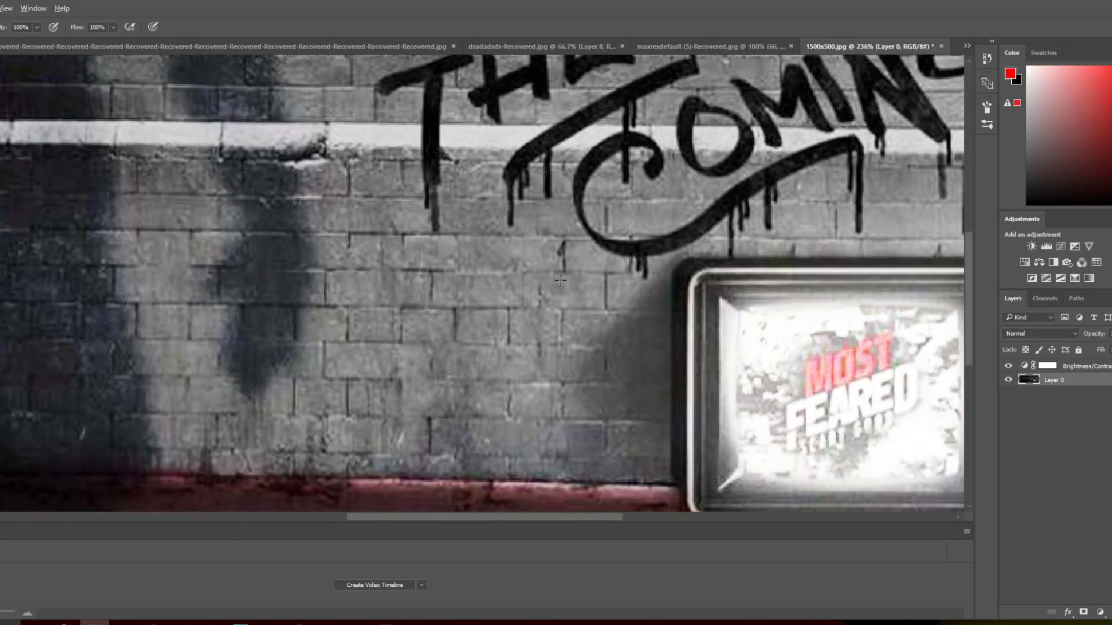
- Mark the tiny hidden figure below COMING's swirl with a short red dash
{"action": "left_click_drag", "start_coordinate": [544, 281], "coordinate": [583, 281]}
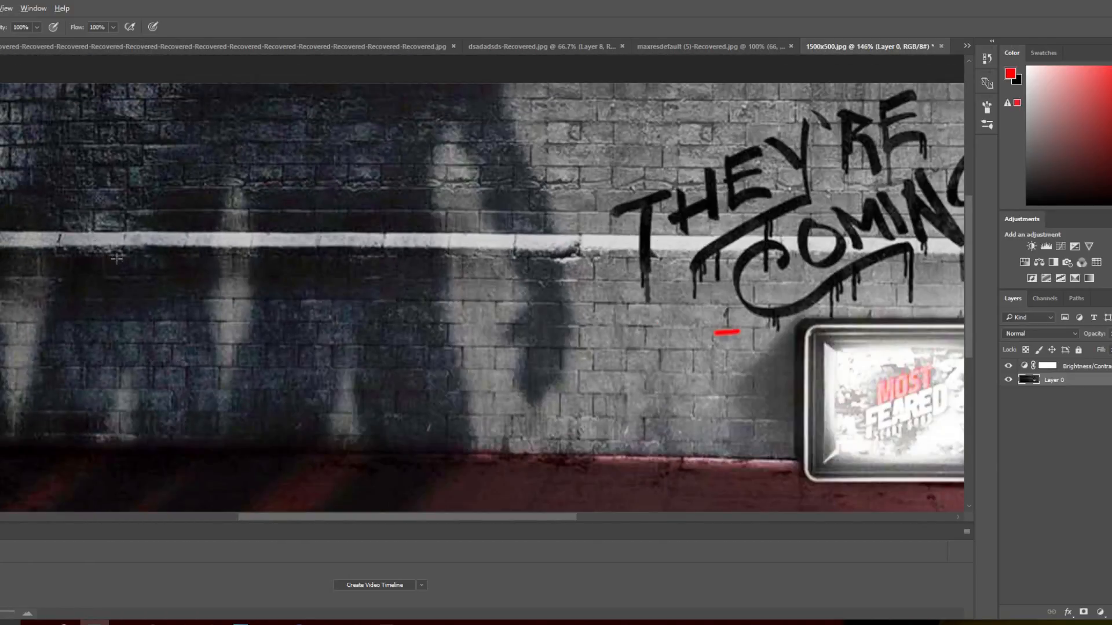
{"action": "scroll", "scroll_direction": "down", "scroll_amount": 3}
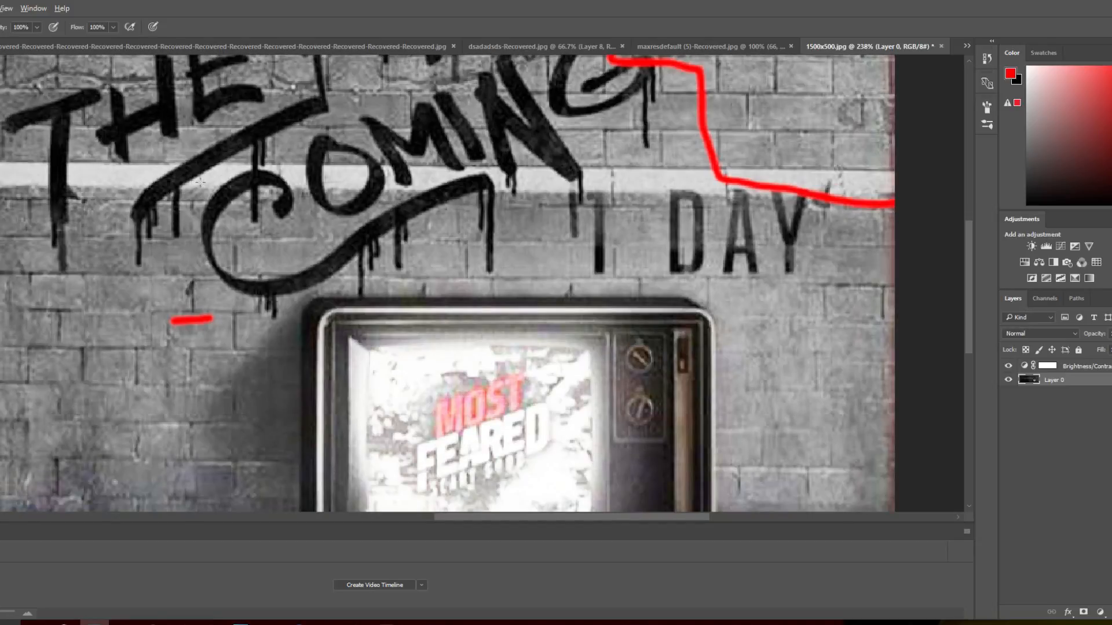
{"action": "scroll", "scroll_direction": "down", "scroll_amount": 3}
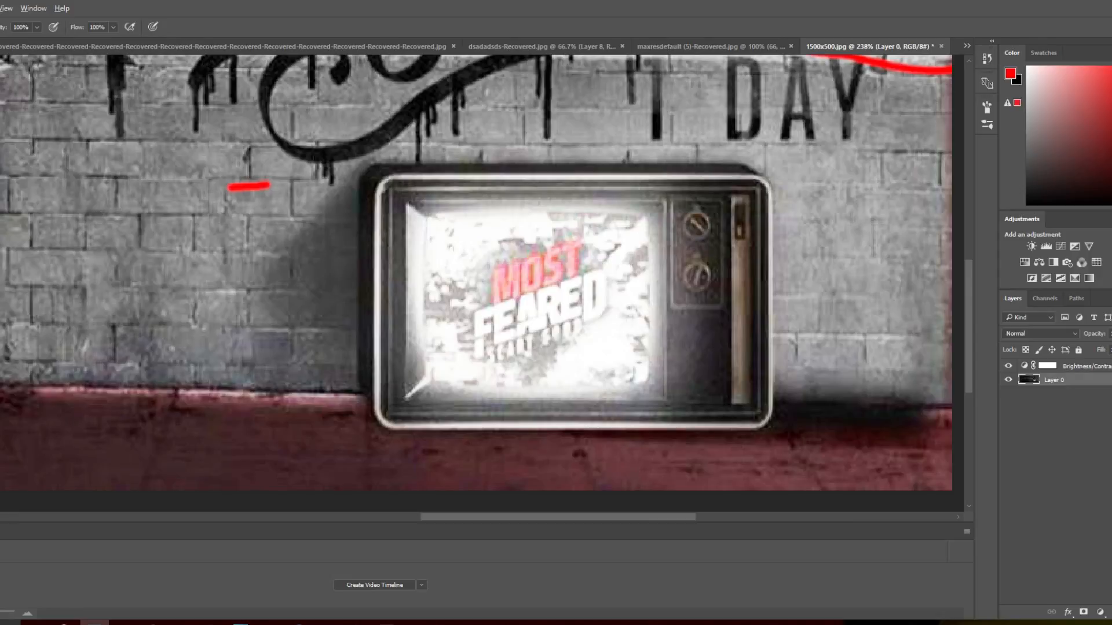
{"action": "scroll", "scroll_direction": "down", "scroll_amount": 3}
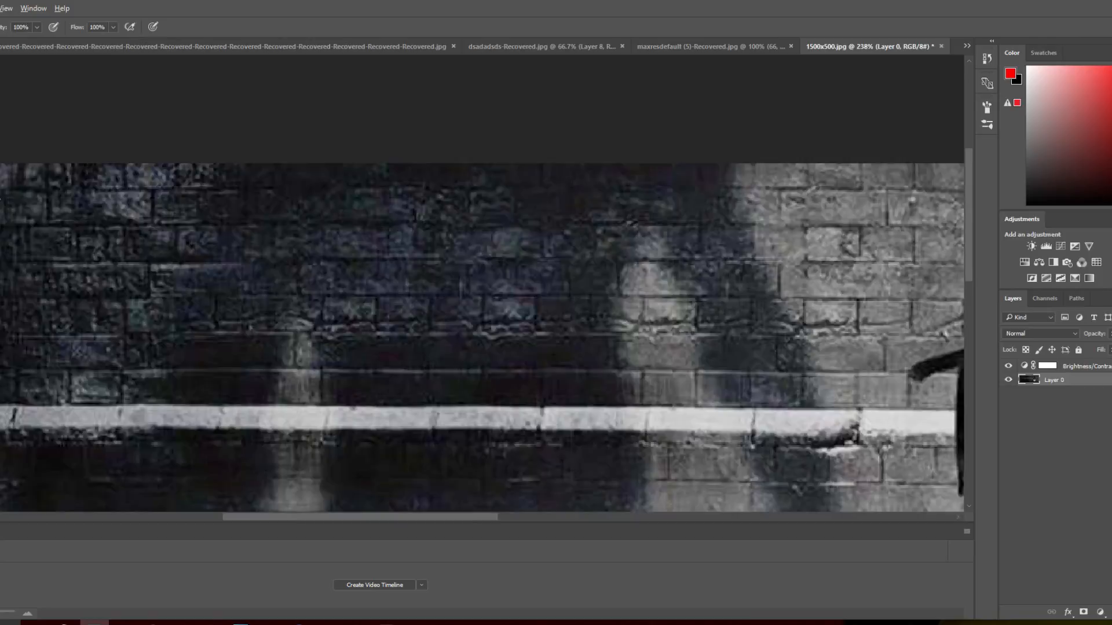
{"action": "scroll", "scroll_direction": "down", "scroll_amount": 3}
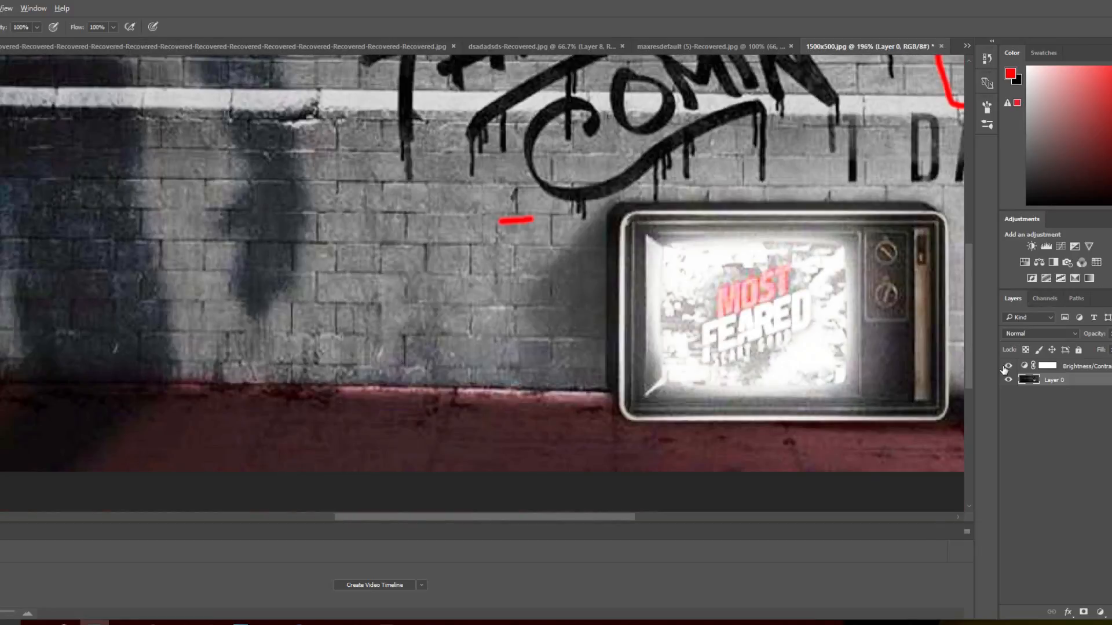
{"action": "left_click", "coordinate": [1008, 366]}
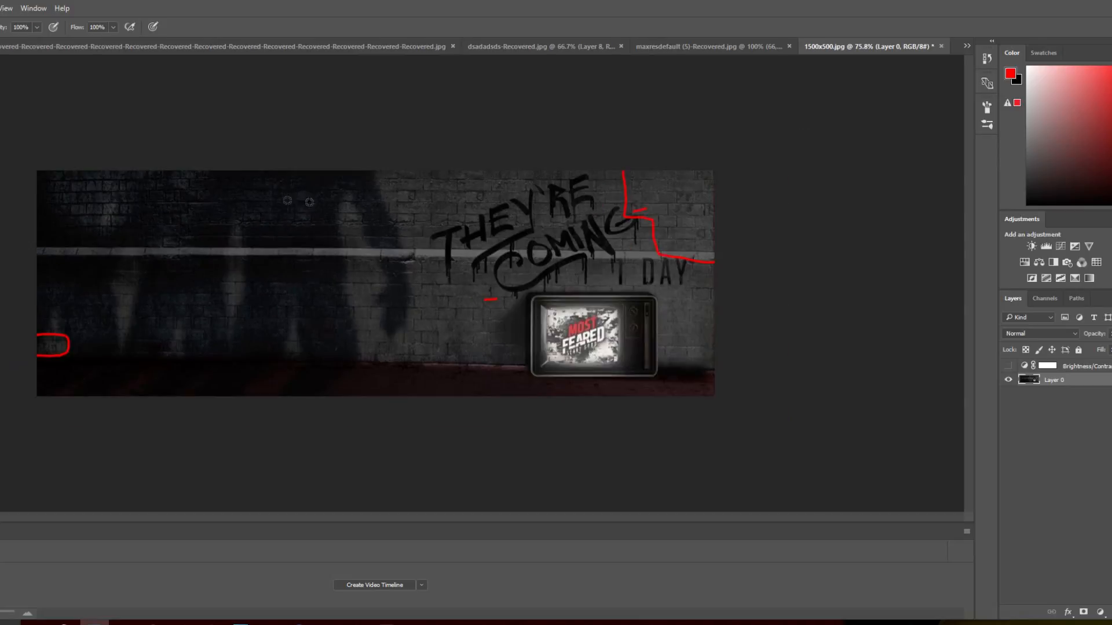
{"action": "mouse_move", "coordinate": [512, 215]}
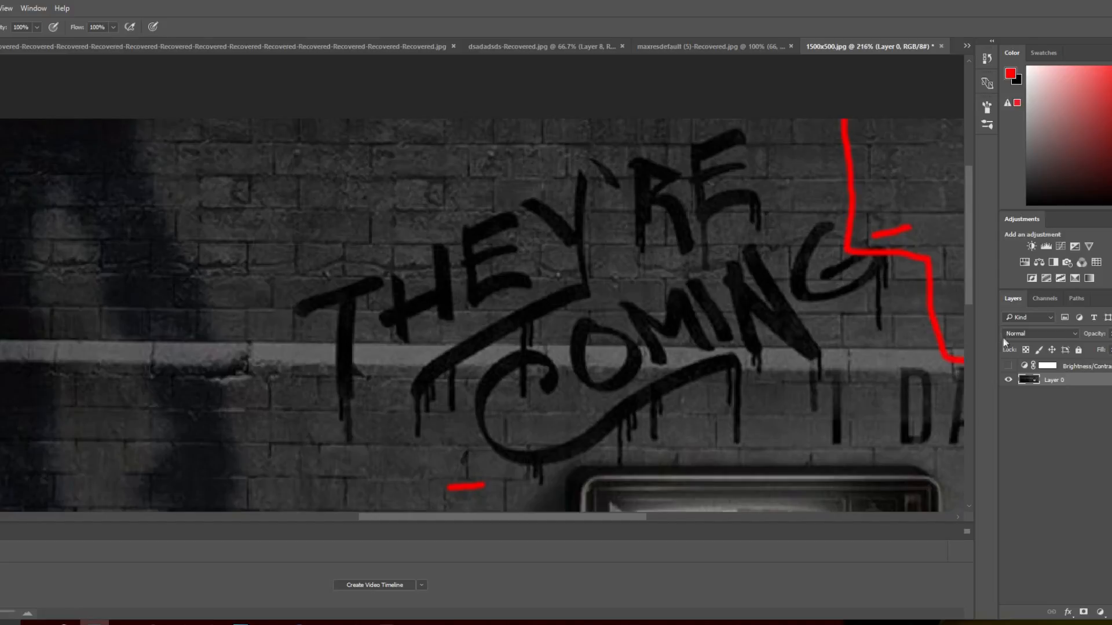
{"action": "left_click", "coordinate": [1008, 366]}
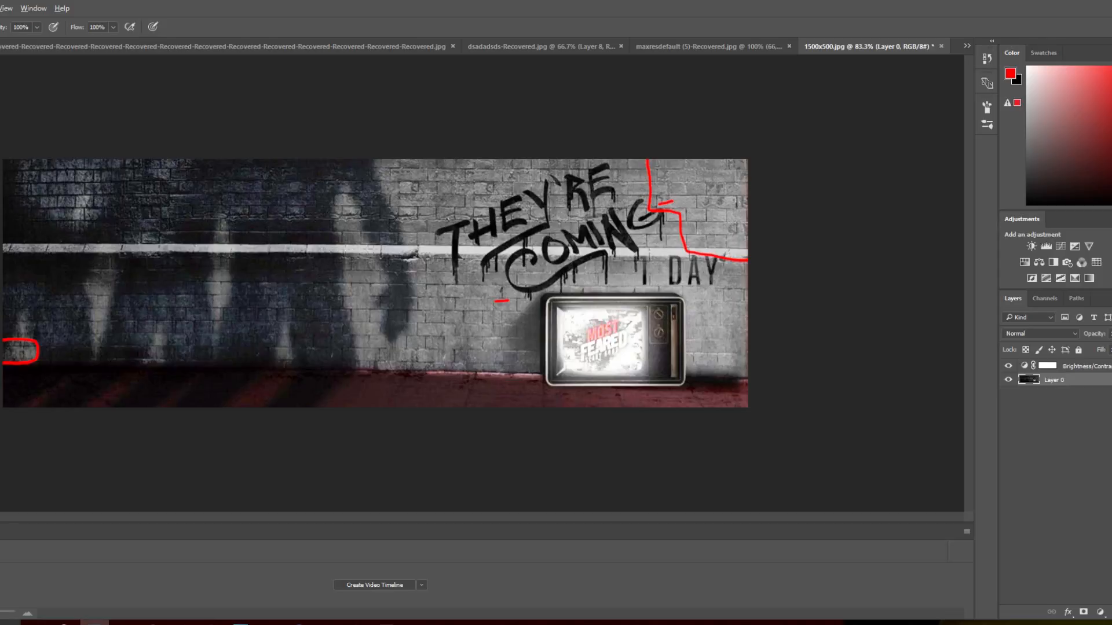
- Switch to the Chrome window showing the live Madden Ultimate Team Twitter header
{"action": "left_click_drag", "start_coordinate": [370, 264], "coordinate": [429, 264]}
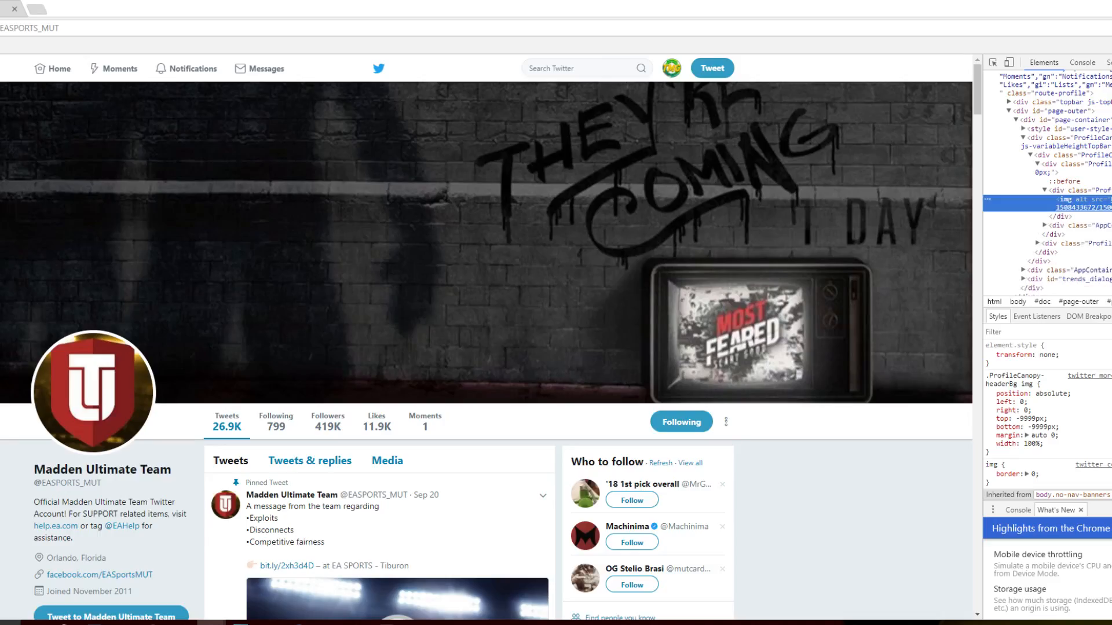
- Enlarge the Most Feared image from the 'New header' tweet in the timeline
{"action": "scroll", "scroll_direction": "down", "scroll_amount": 3}
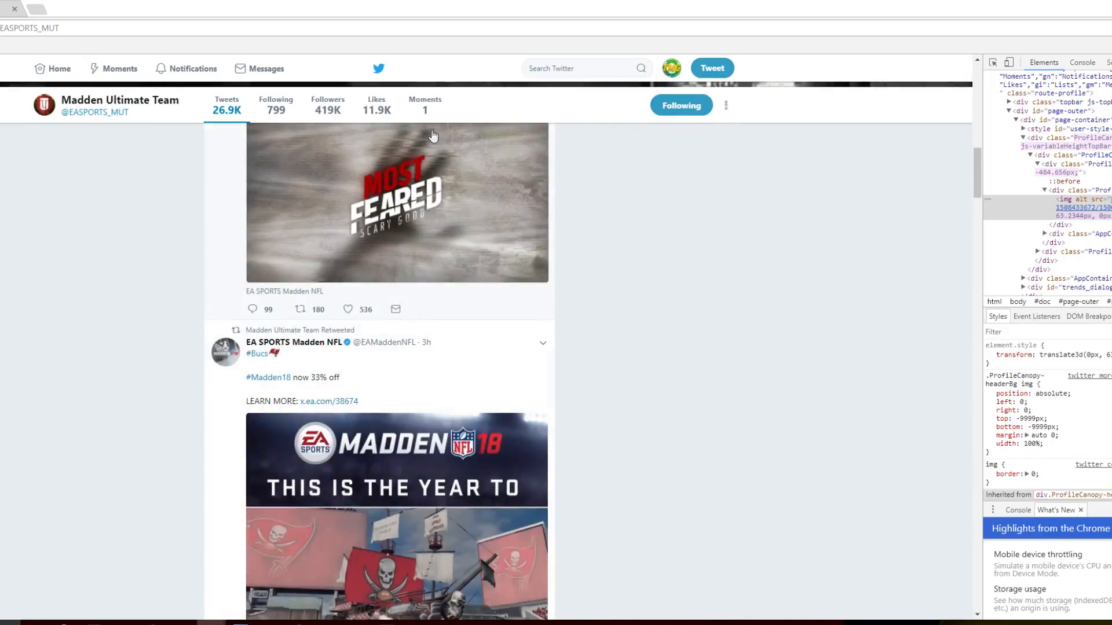
{"action": "left_click", "coordinate": [398, 204]}
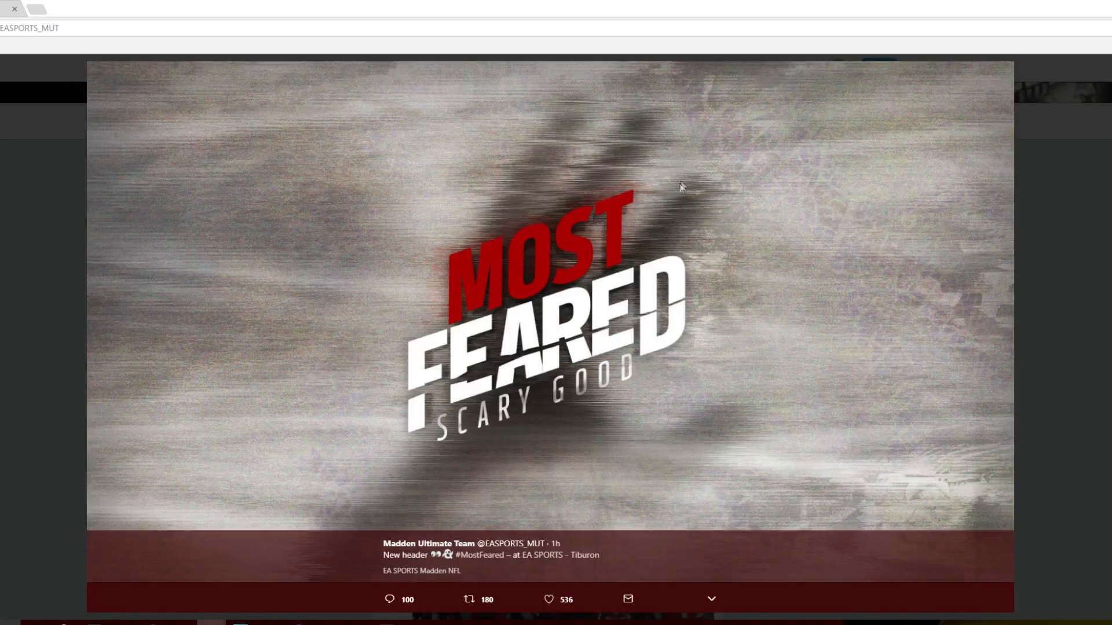
{"action": "mouse_move", "coordinate": [745, 64]}
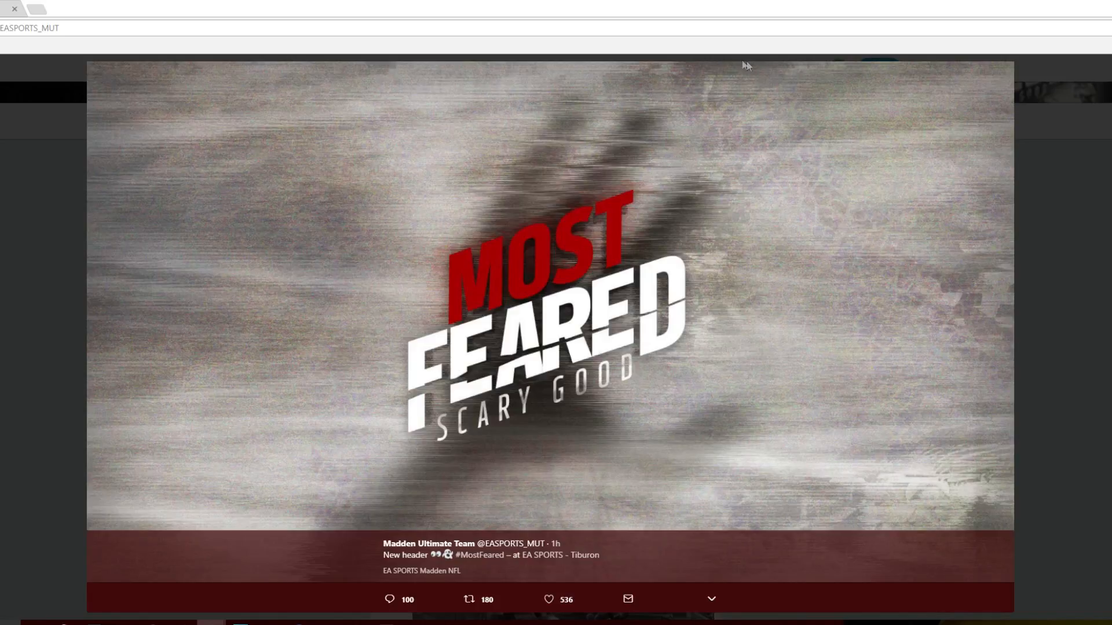